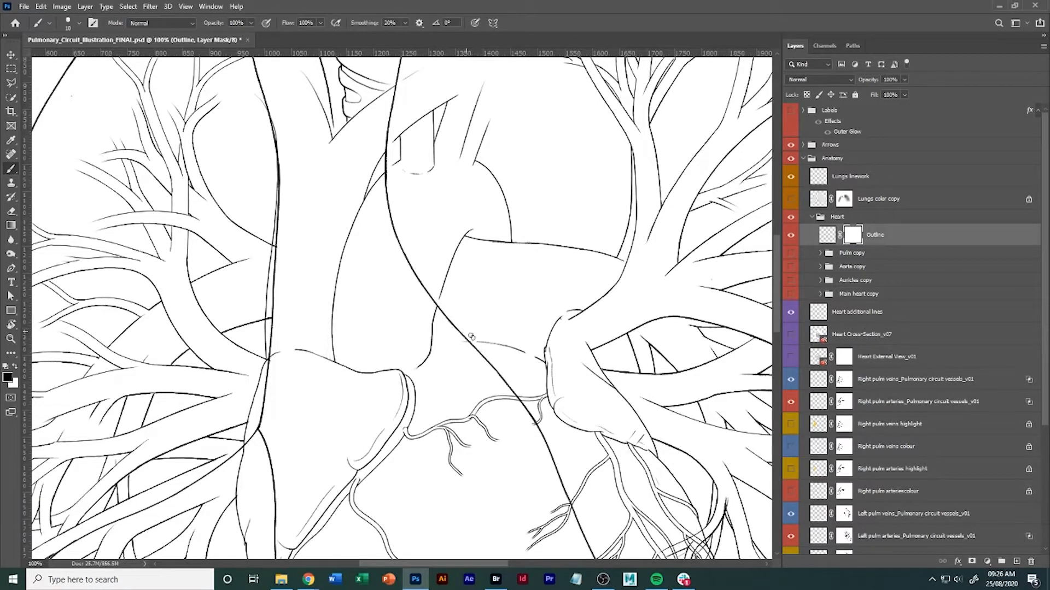
{"action": "mouse_move", "coordinate": [474, 341]}
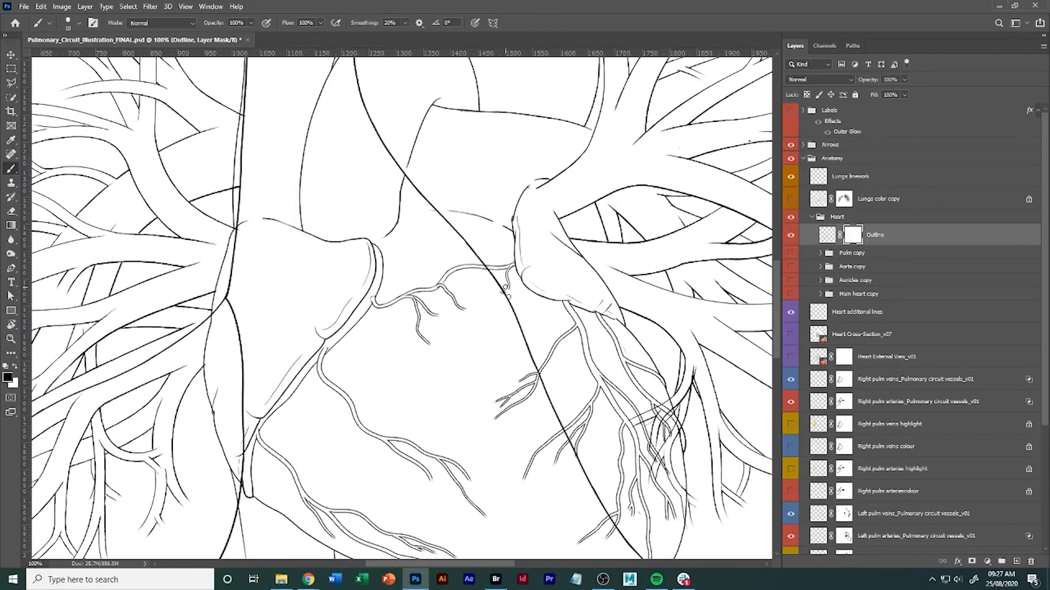
{"action": "mouse_move", "coordinate": [495, 292]}
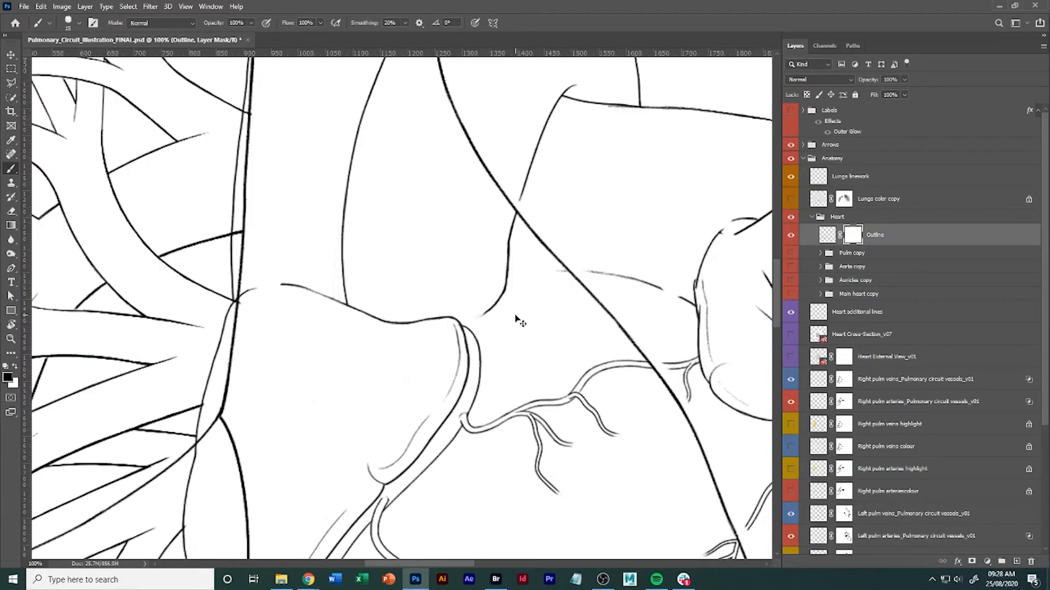
{"action": "key", "text": "ctrl++"}
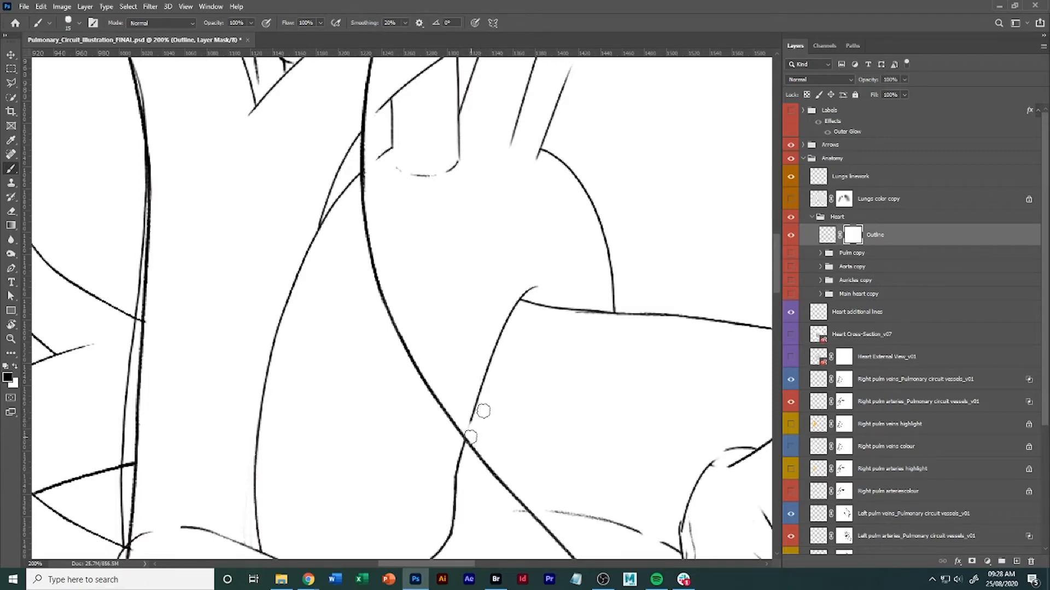
{"action": "left_click_drag", "start_coordinate": [483, 412], "coordinate": [478, 262]}
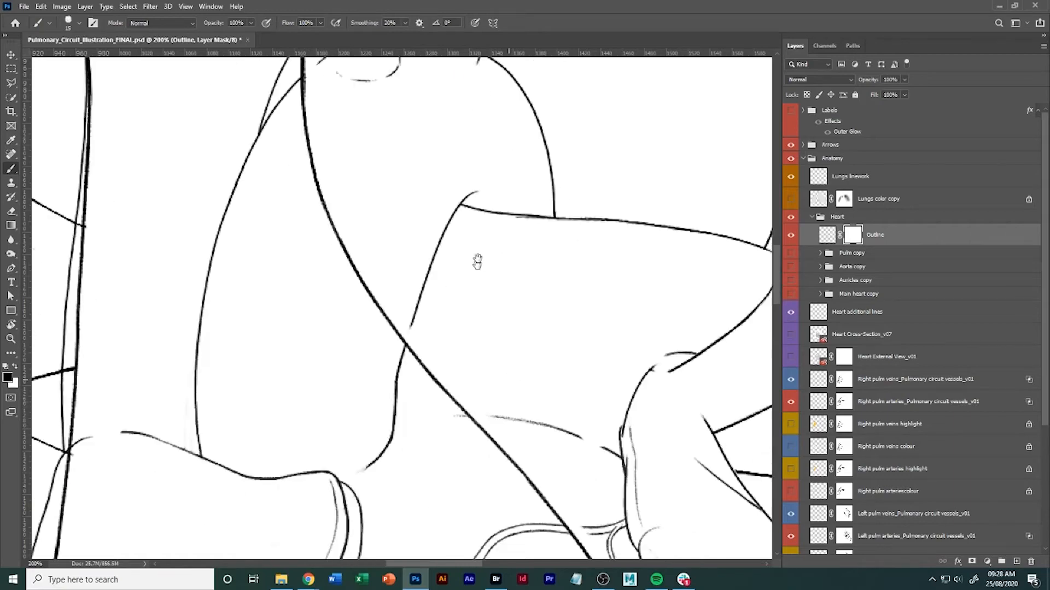
{"action": "left_click_drag", "start_coordinate": [477, 261], "coordinate": [319, 237]}
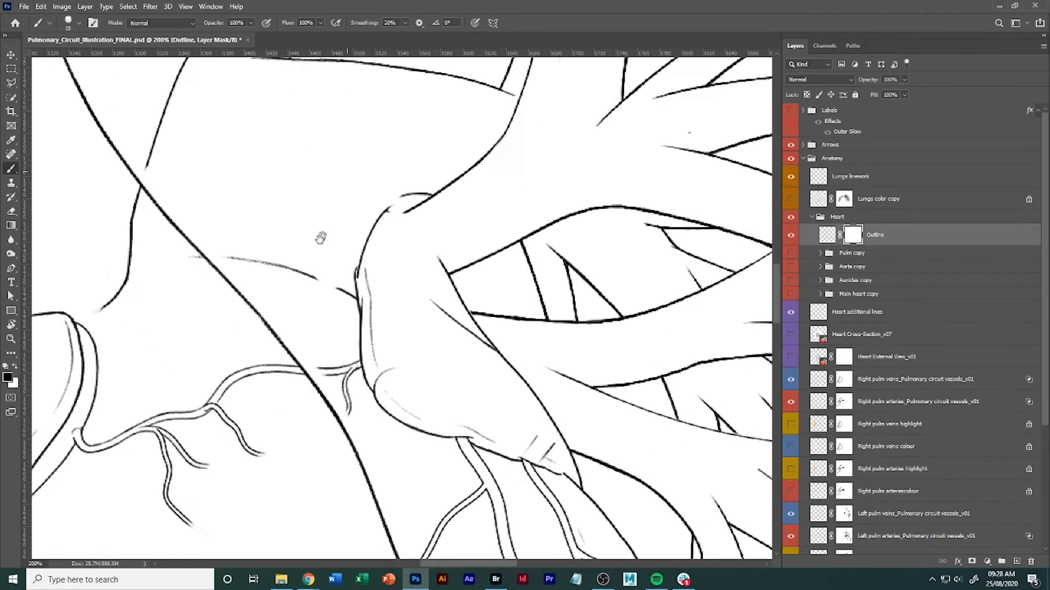
{"action": "key", "text": "ctrl+-"}
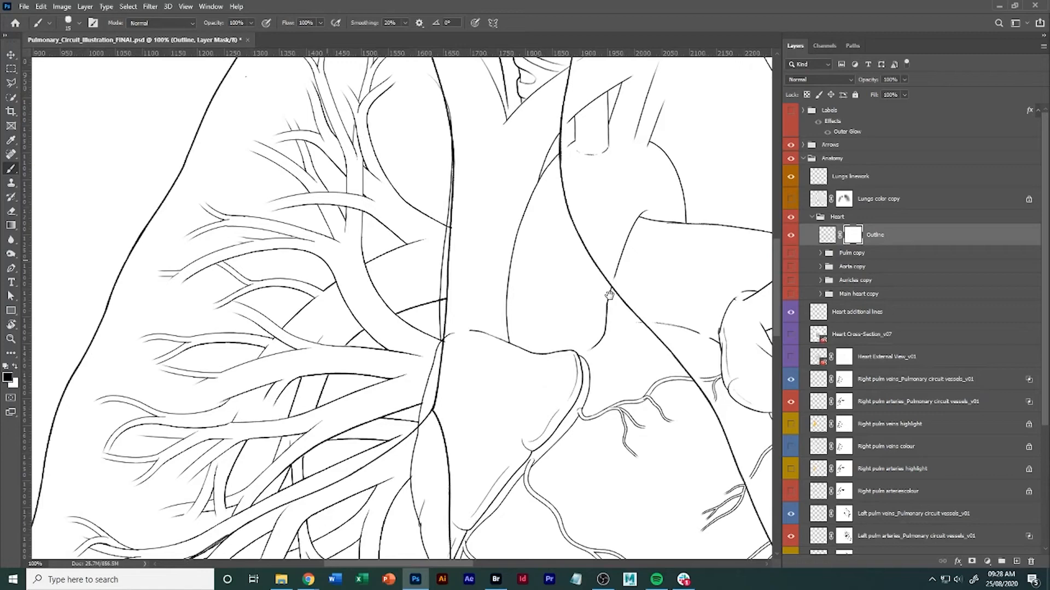
{"action": "scroll", "scroll_direction": "left", "scroll_amount": 3}
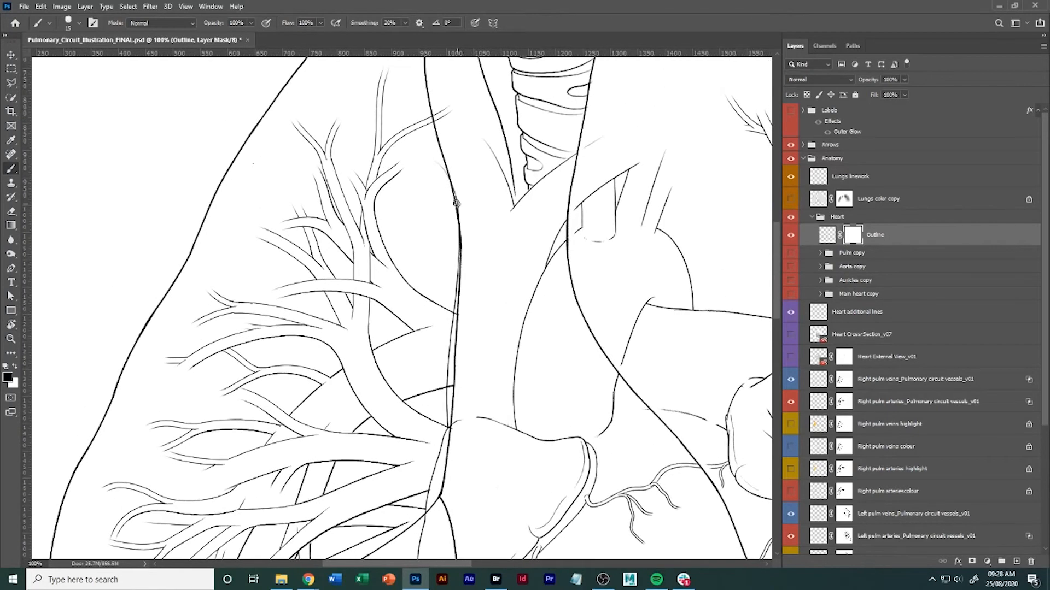